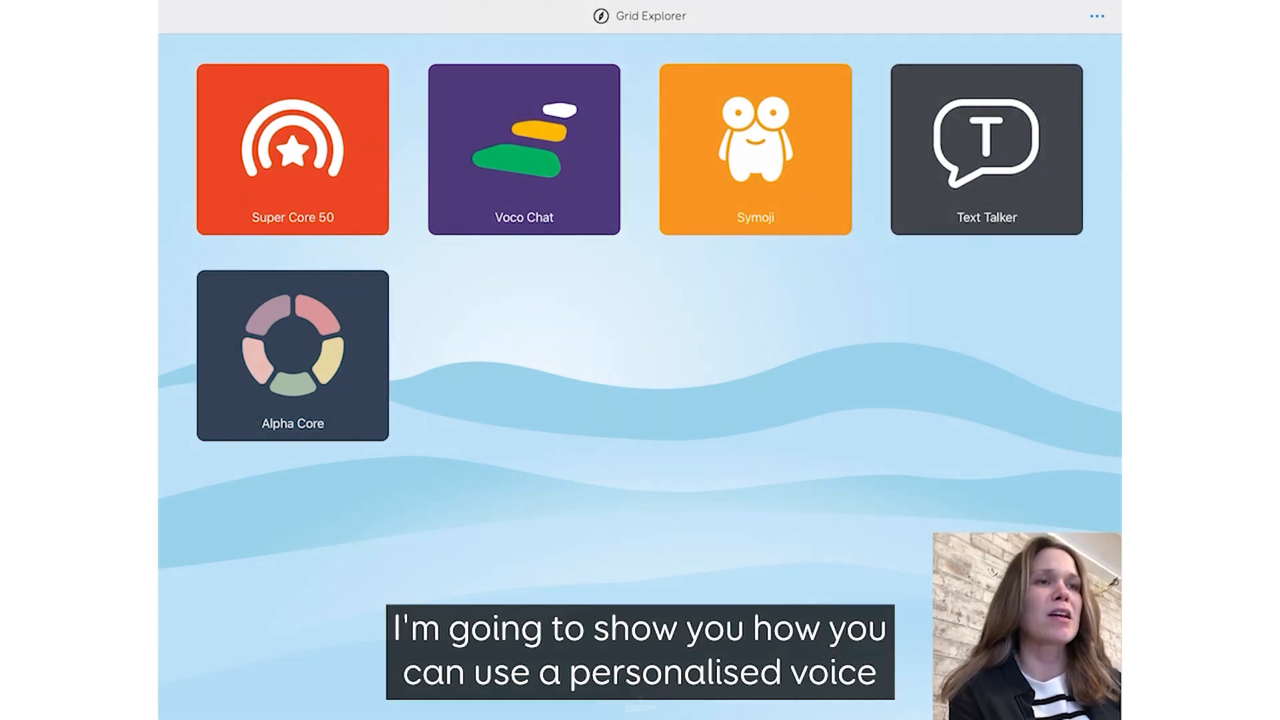
Step: Navigate through Settings and Speech to the SpeakUnique sign-in page under Voice Providers
left_click(1096, 15)
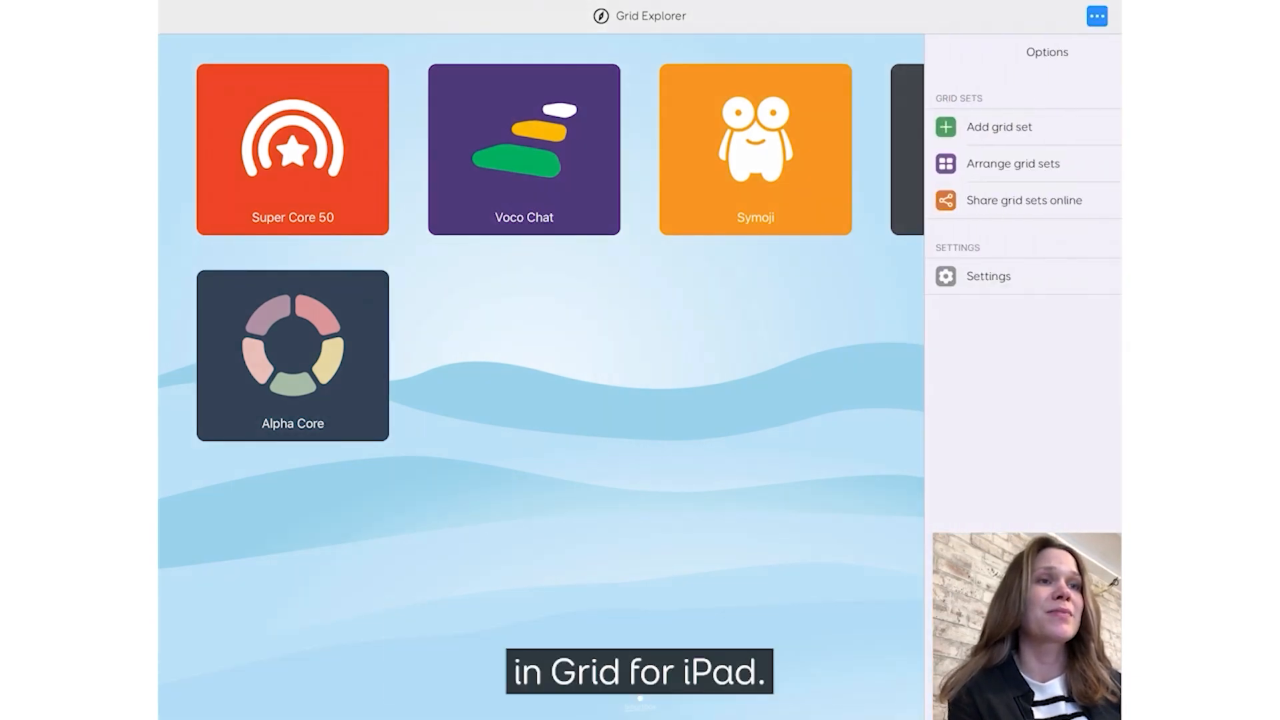
left_click(988, 276)
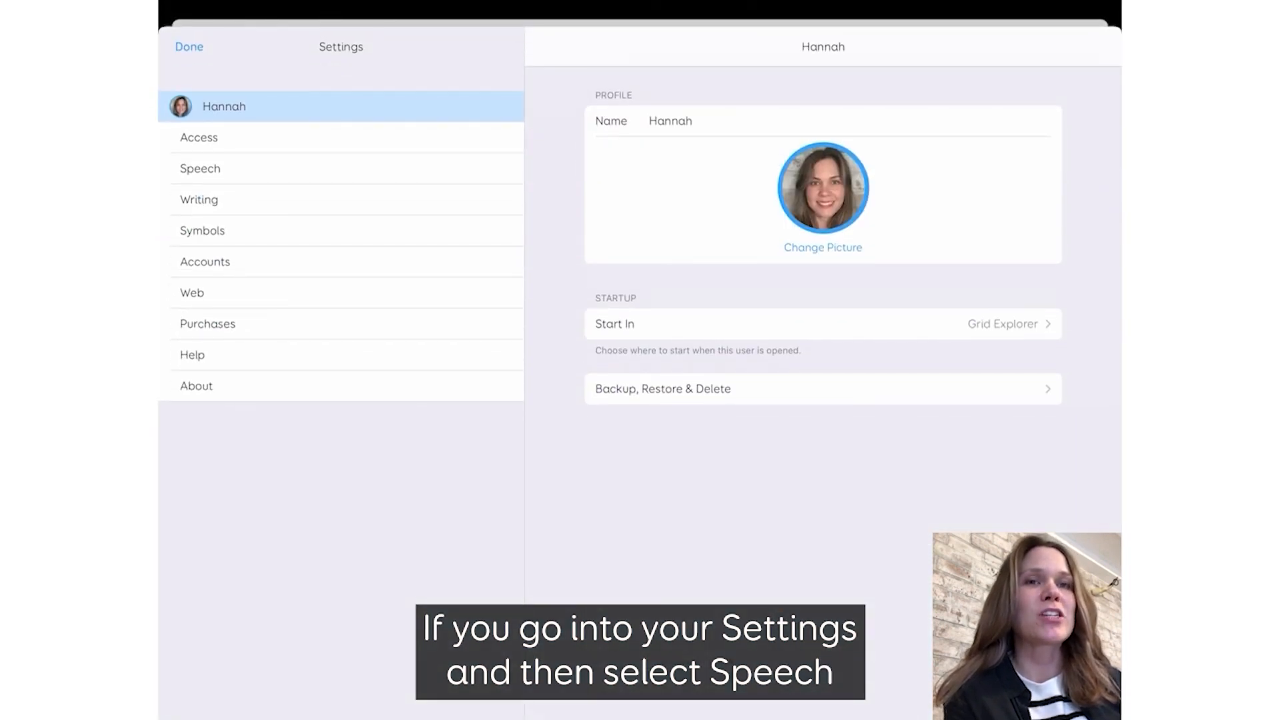
left_click(200, 168)
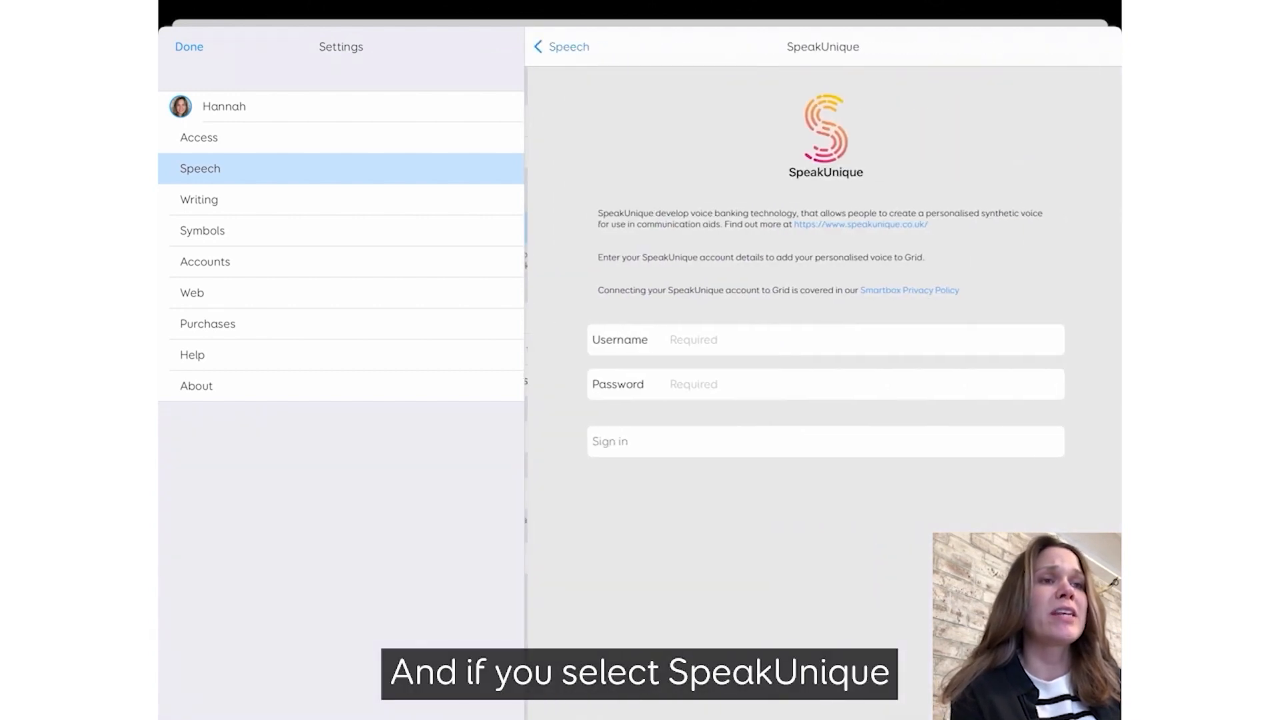
Step: Sign in to SpeakUnique using the username 'jay.tudthinbox.com' and its password
left_click(816, 339)
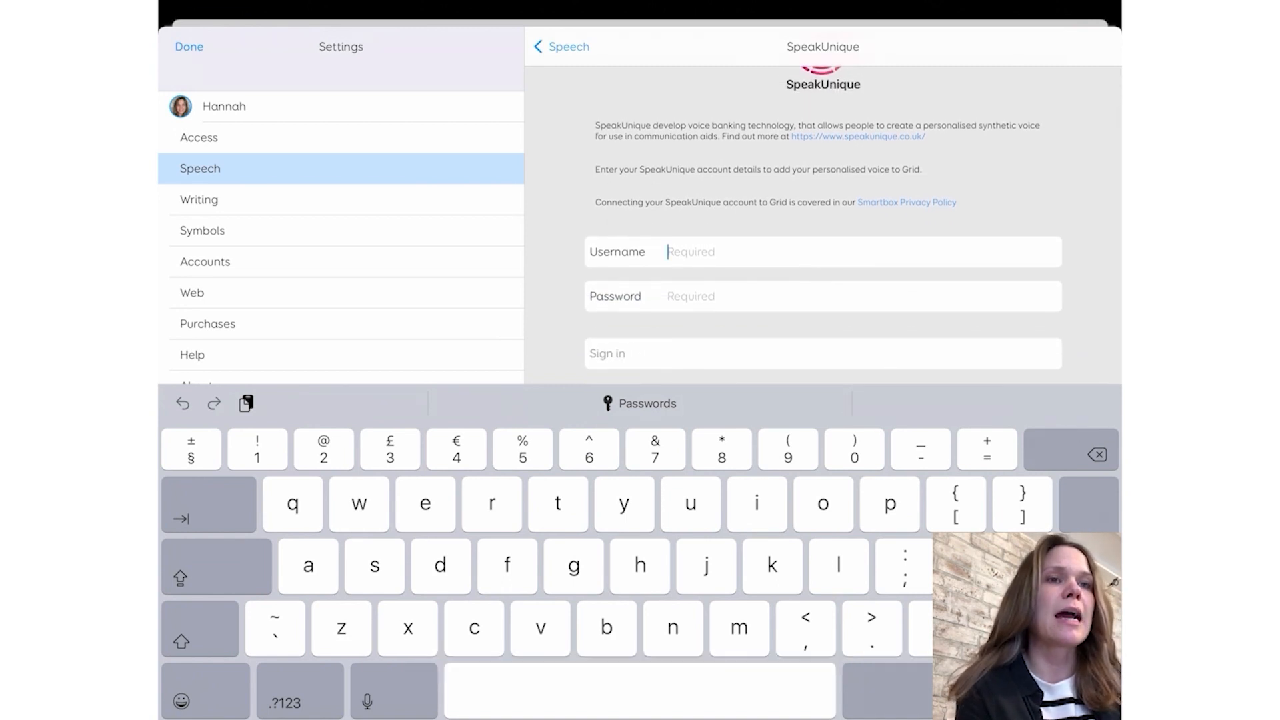
type("jay")
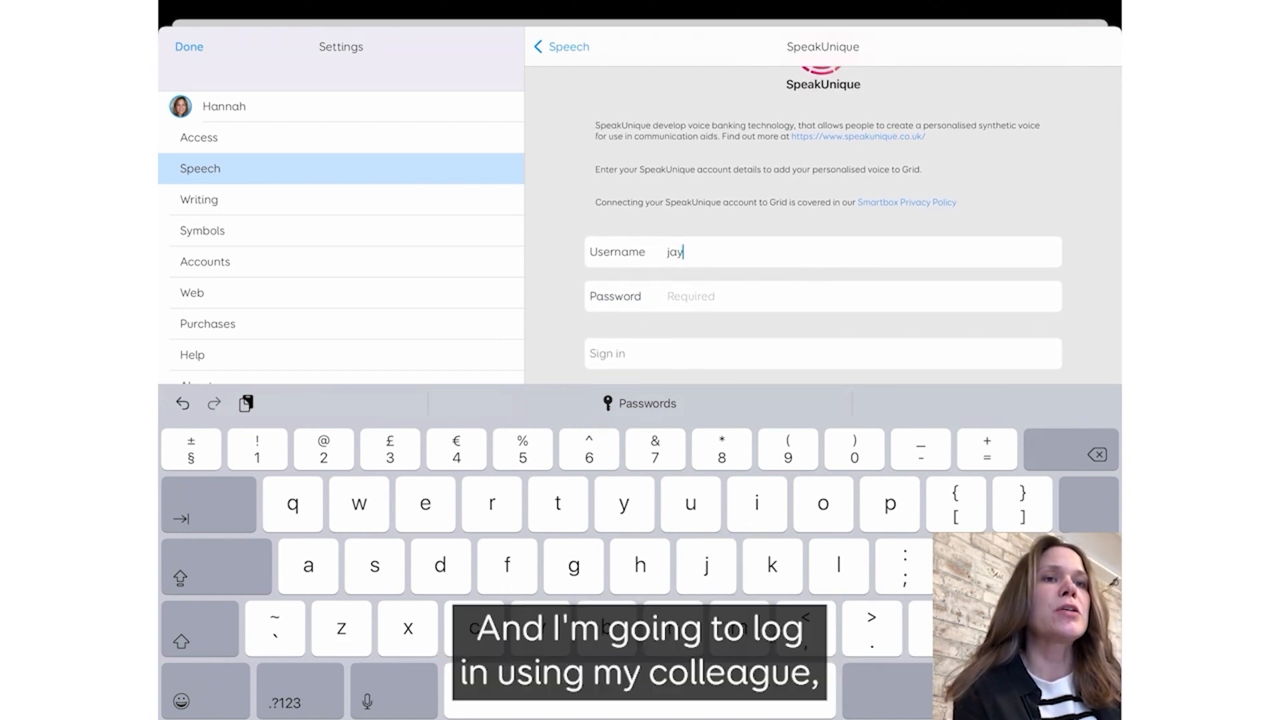
type(".tud")
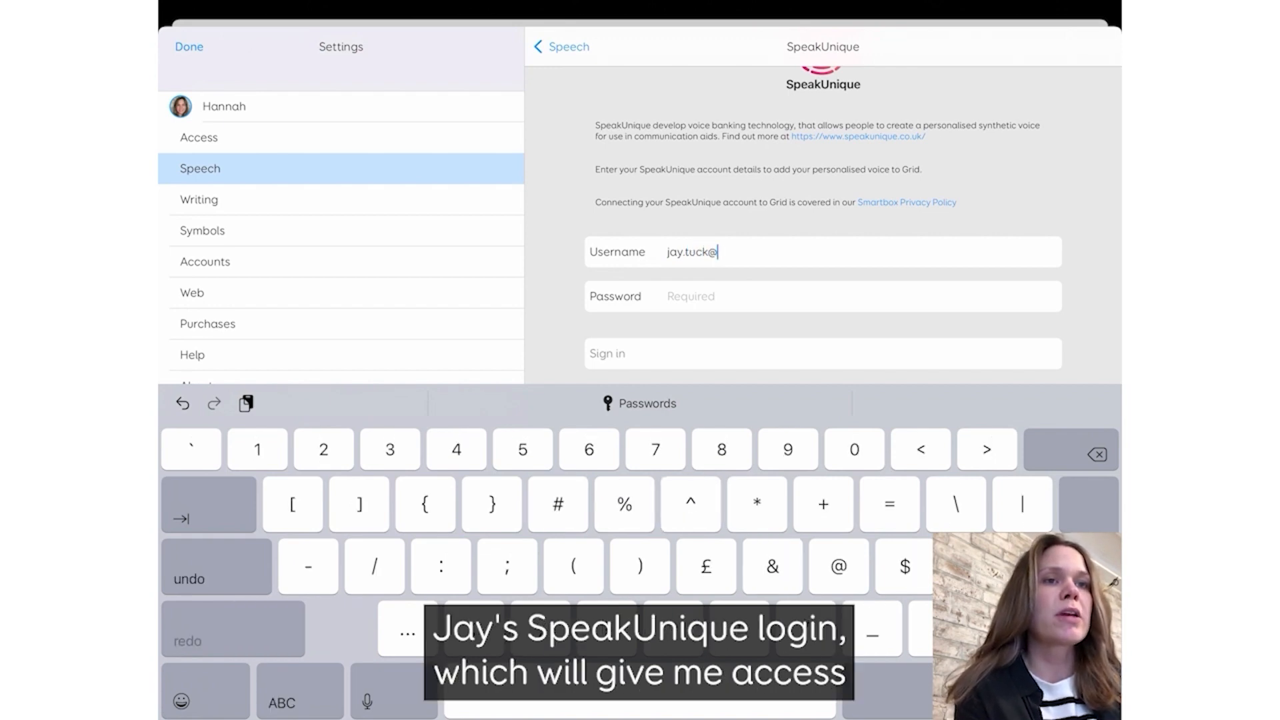
type("thinksmart")
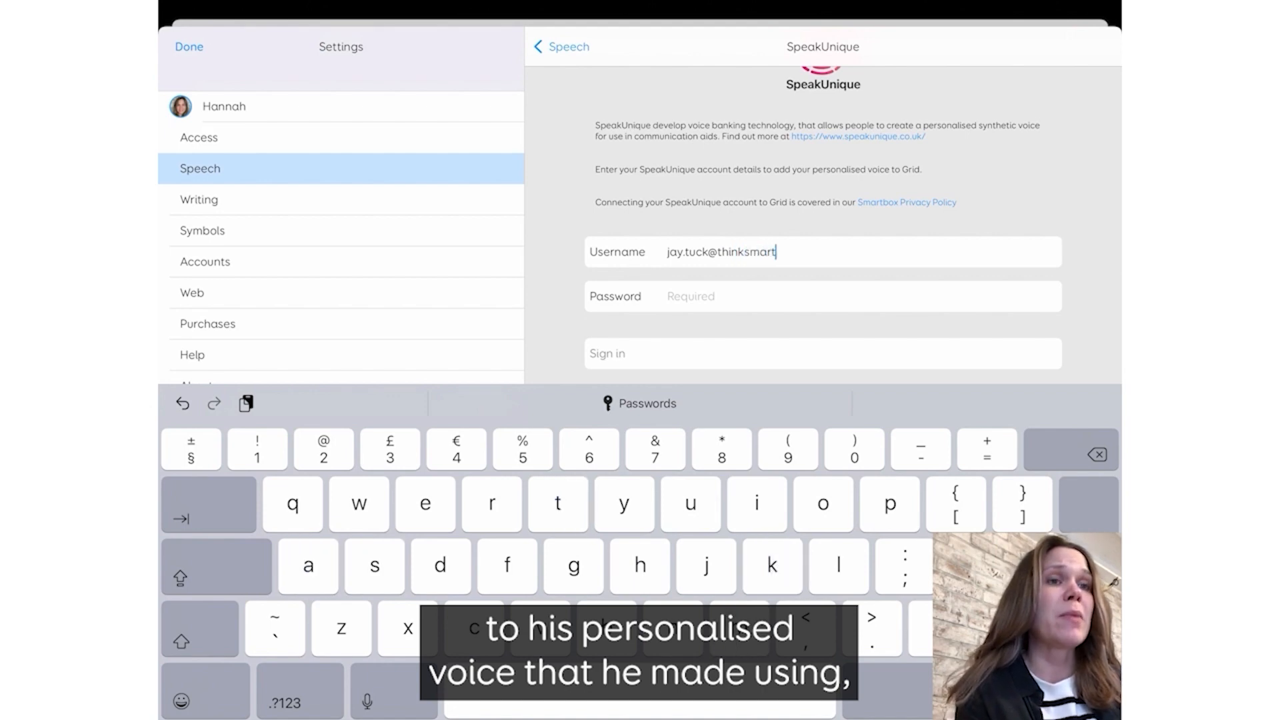
type("bo")
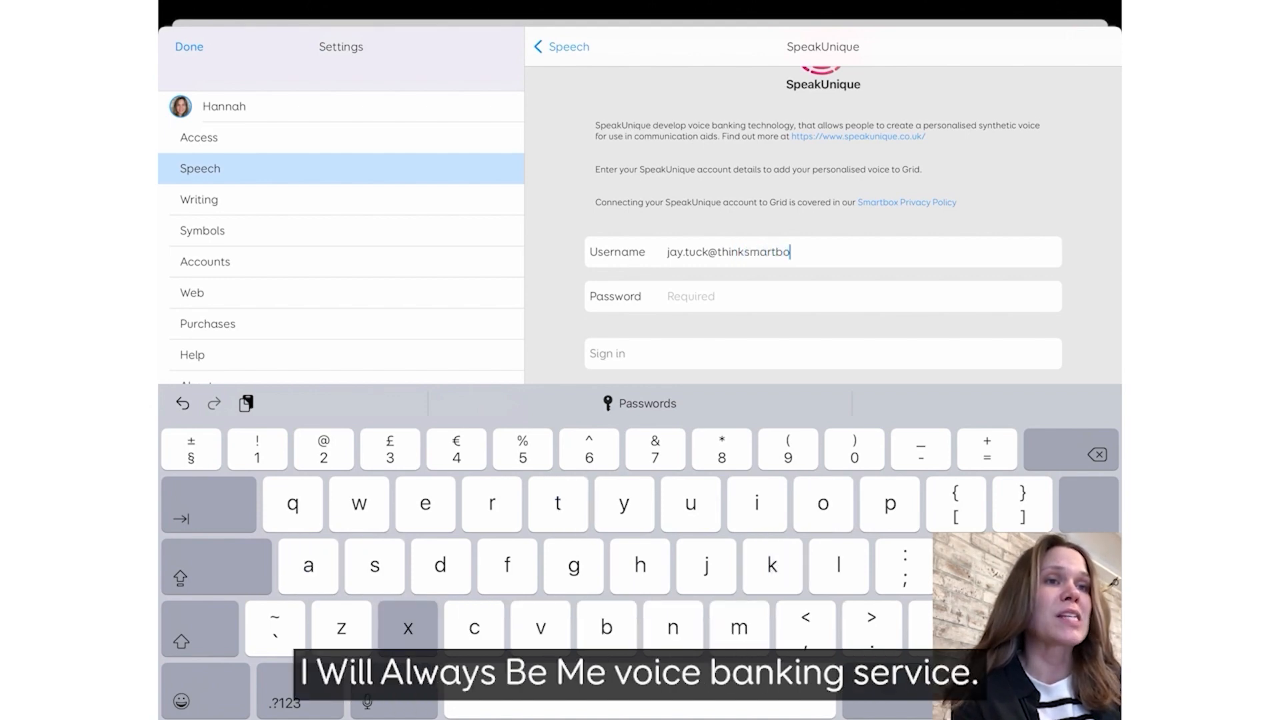
type("x.com")
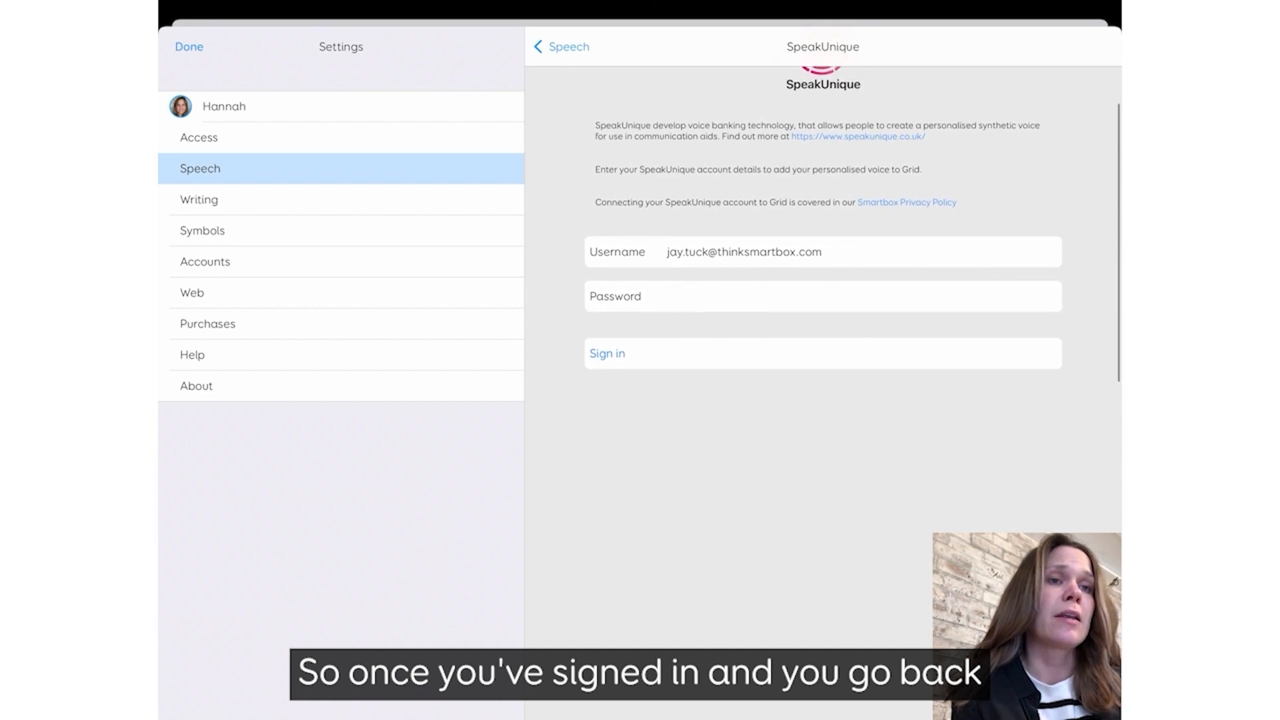
left_click(607, 353)
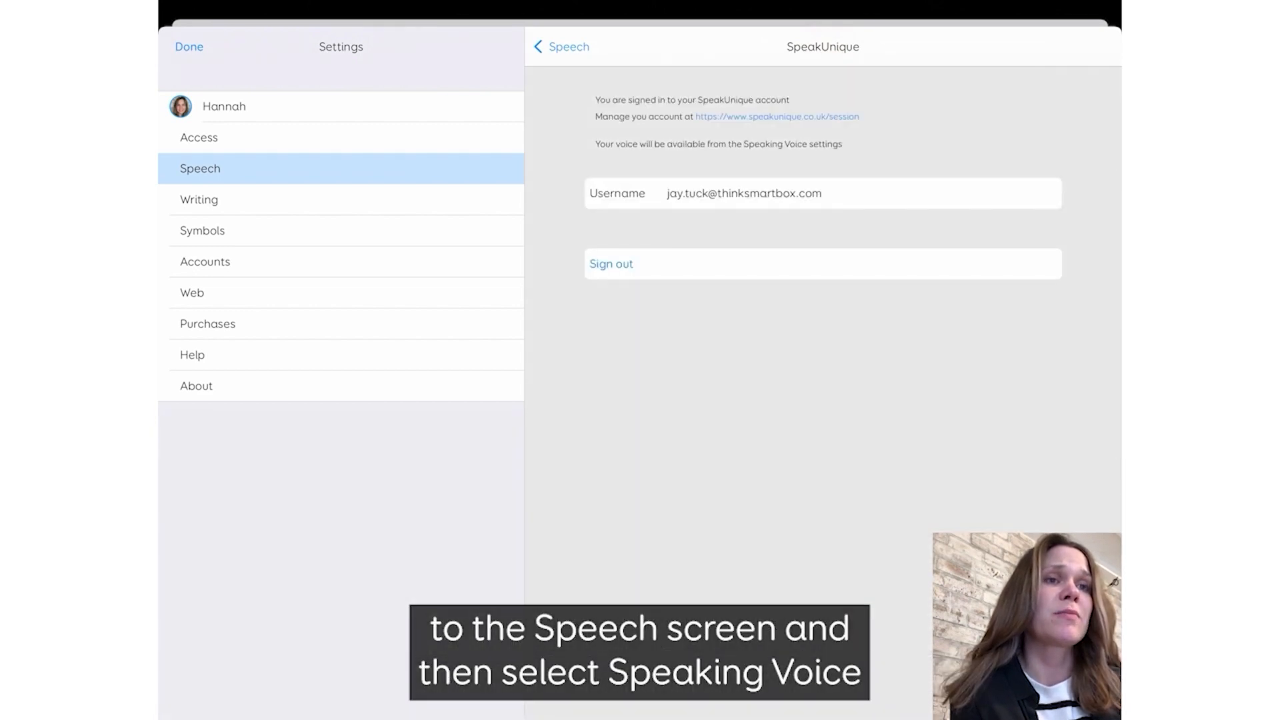
Step: Choose the personalised SpeakUnique voice as the speaking voice and play a sample
left_click(560, 47)
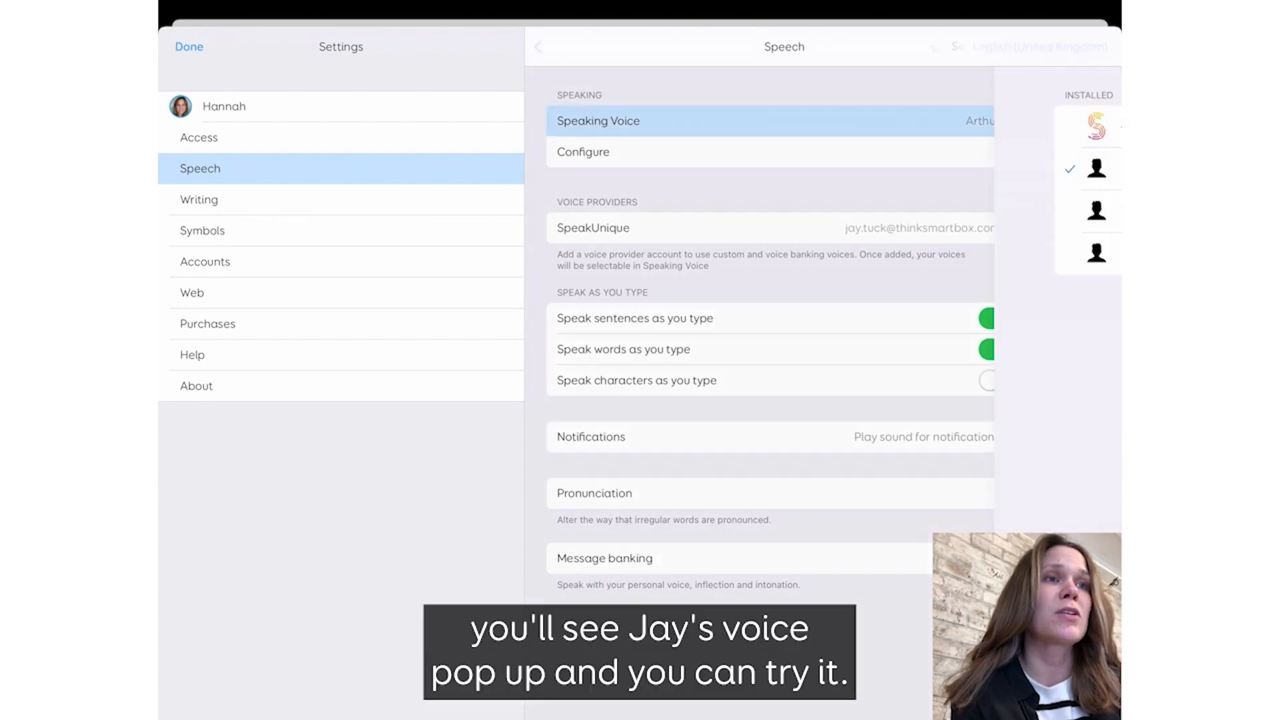
left_click(767, 121)
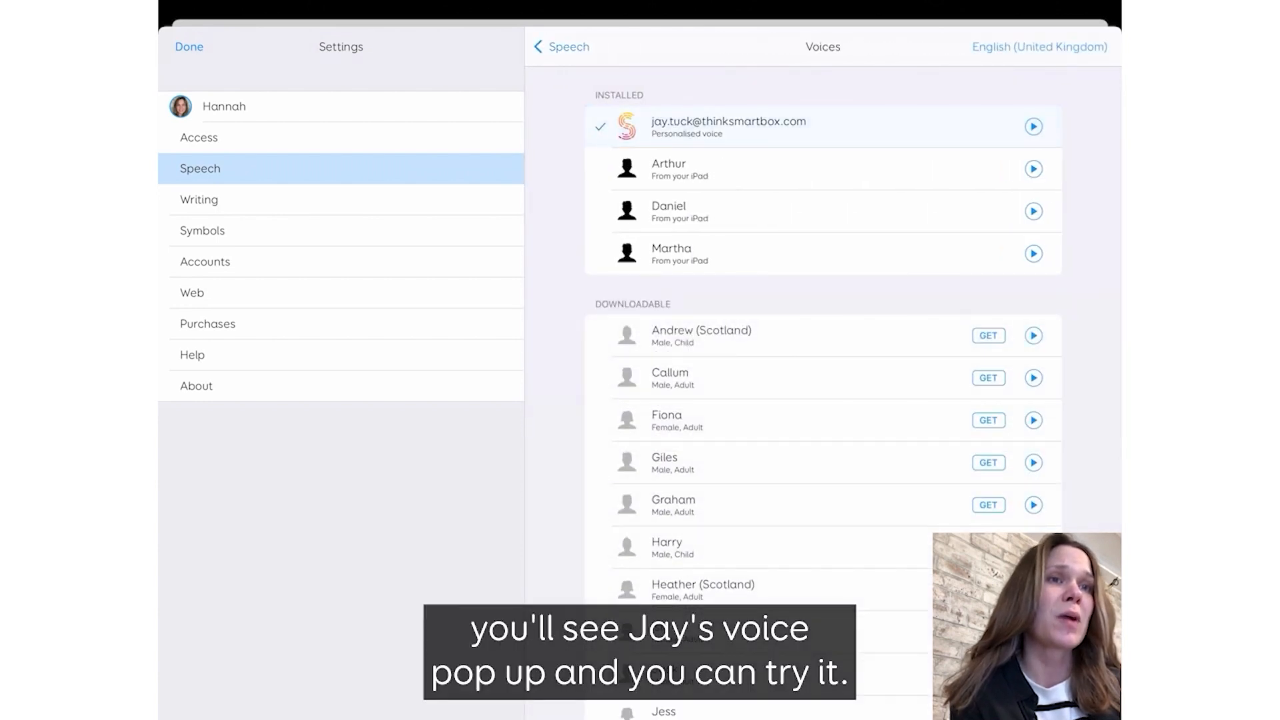
left_click(1032, 127)
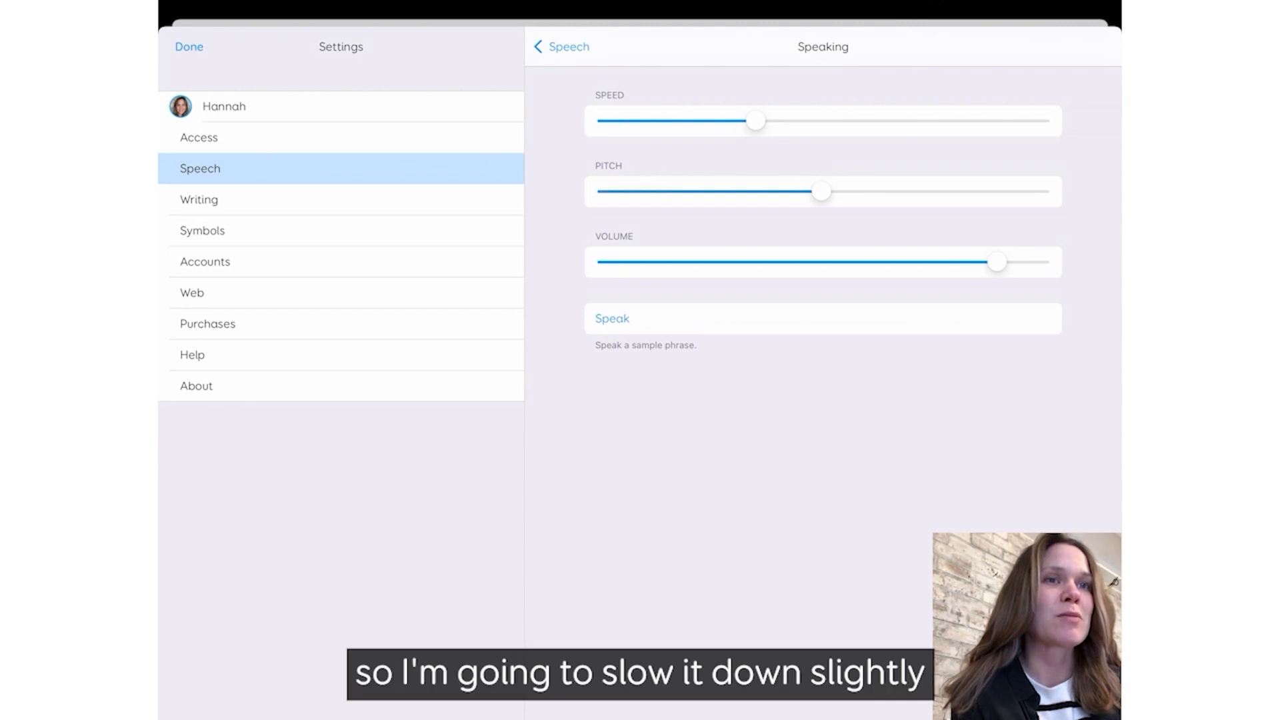
Step: Slow the speaking speed slightly, replay the voice, and return to the grid explorer
left_click_drag(753, 120, 725, 120)
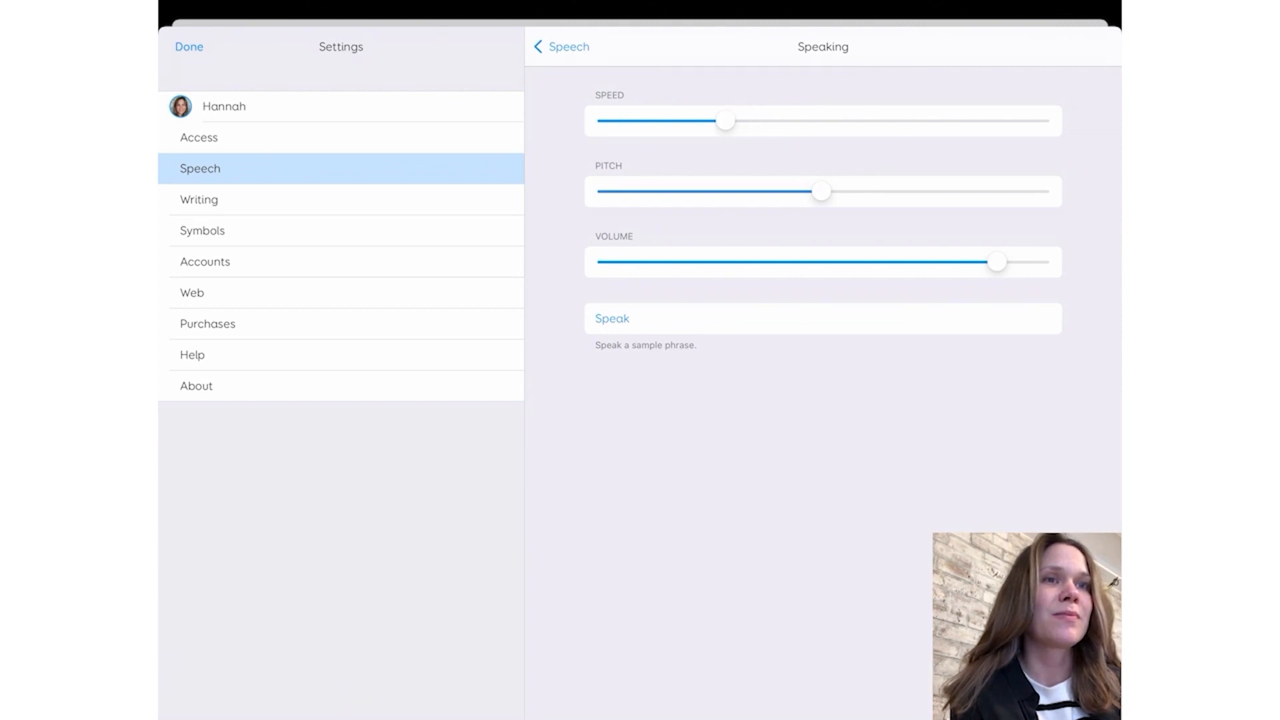
left_click(560, 47)
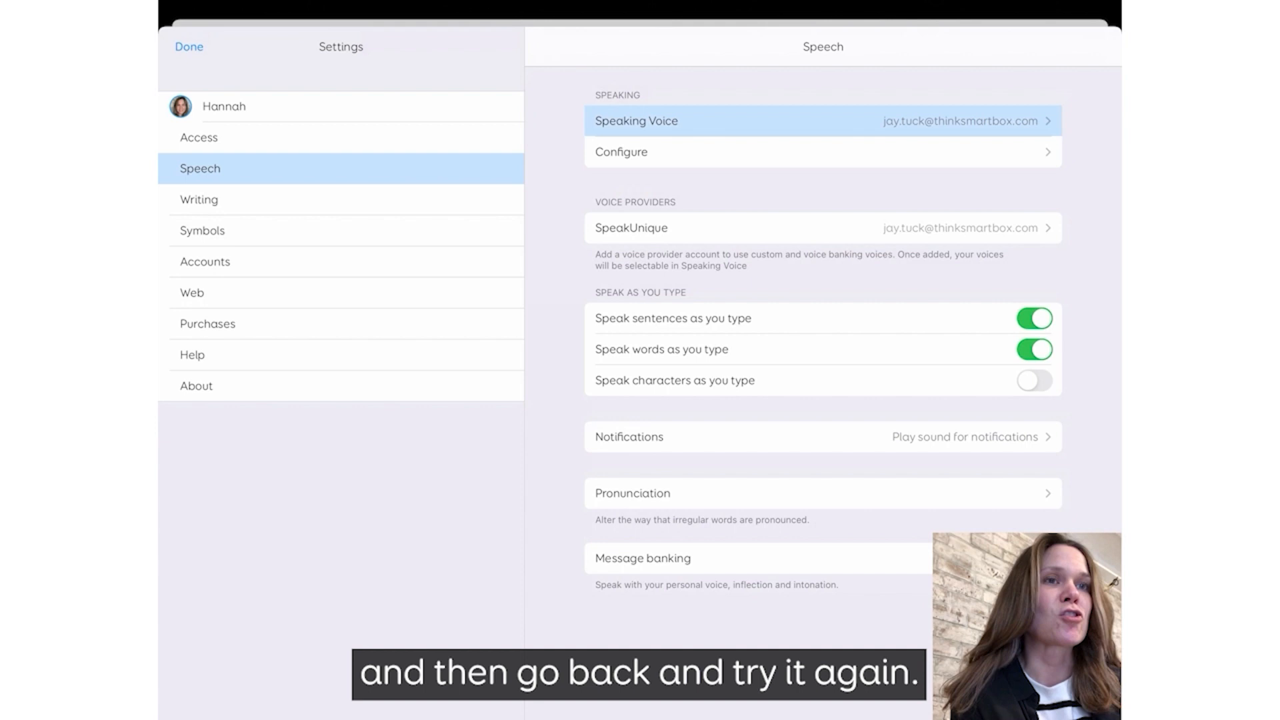
left_click(822, 120)
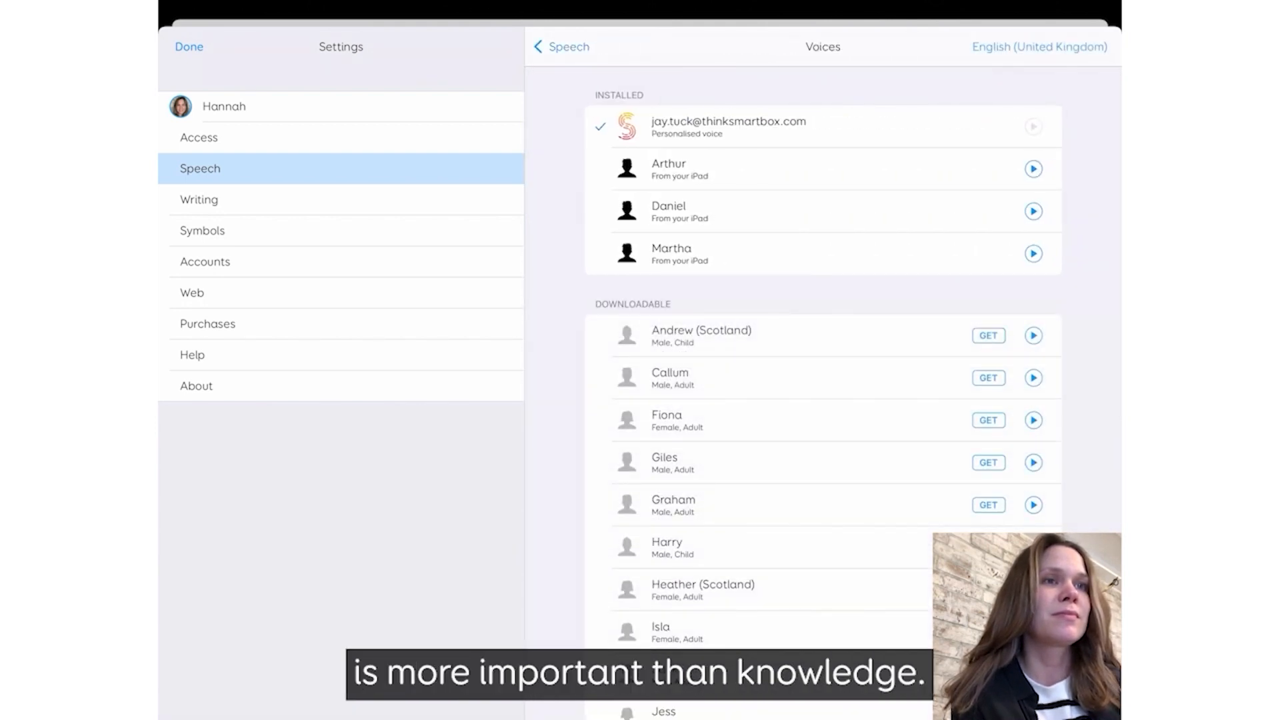
left_click(560, 47)
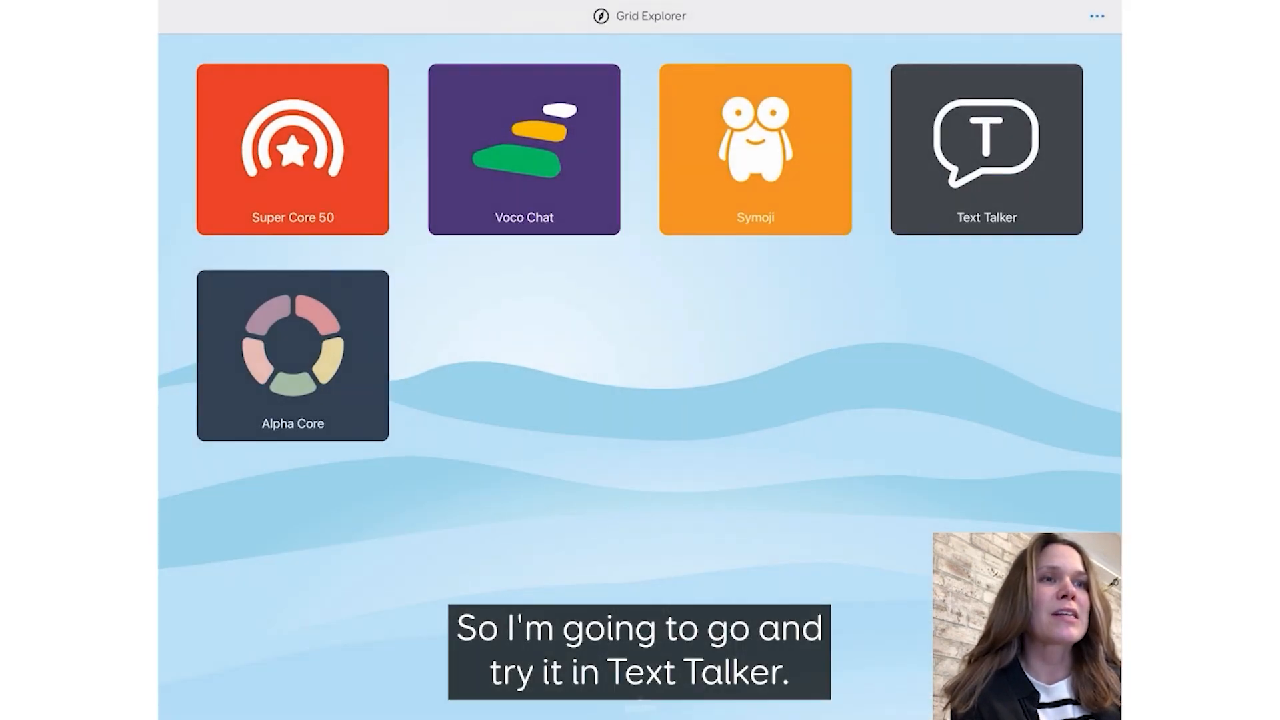
left_click(985, 149)
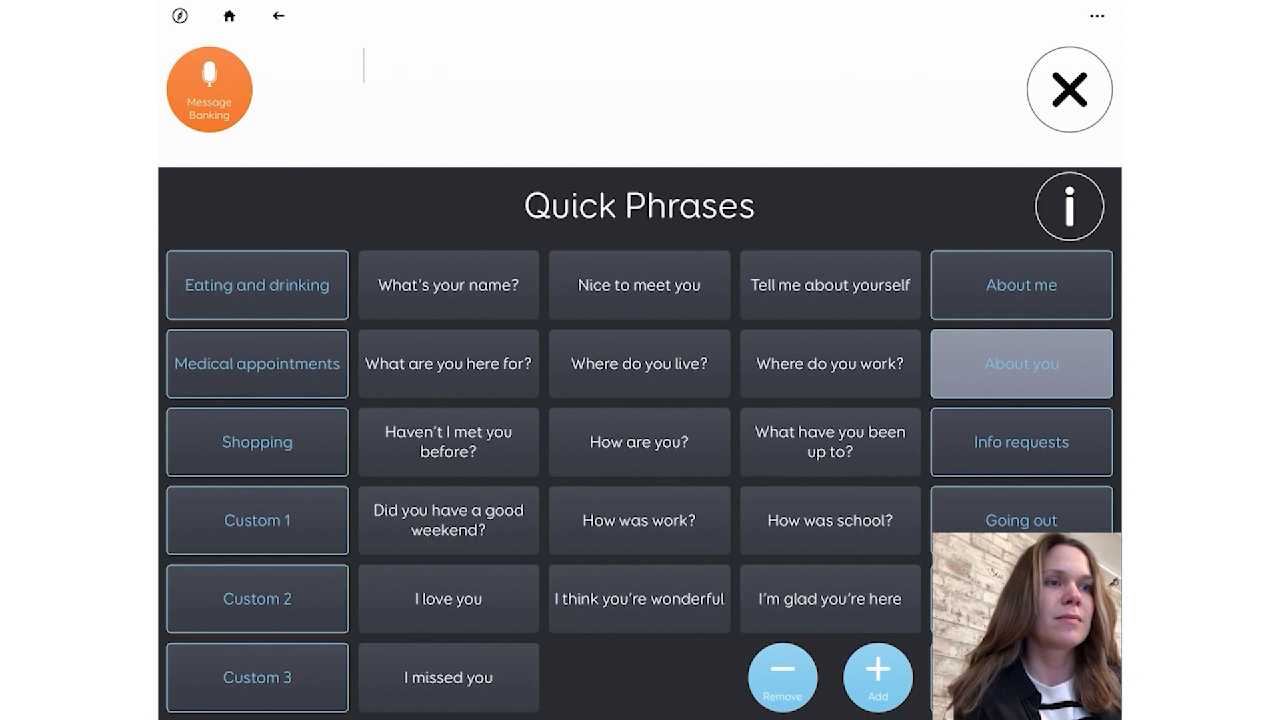
left_click(639, 441)
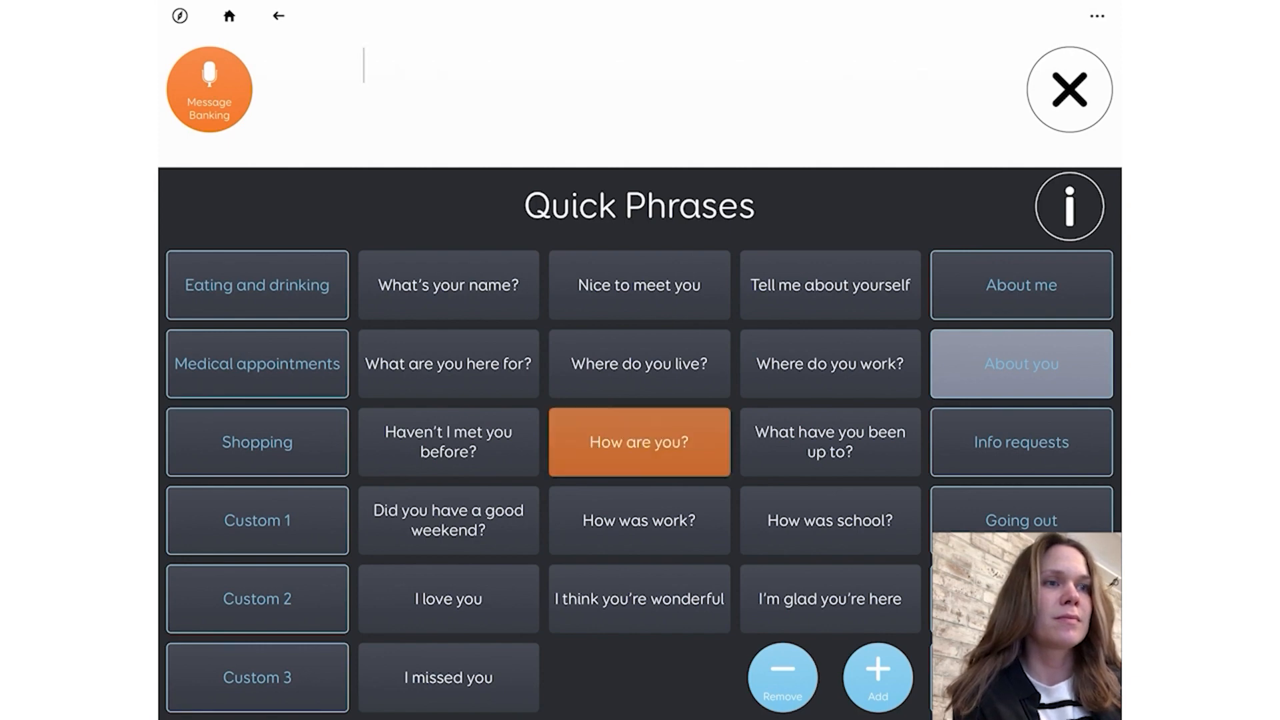
left_click(639, 440)
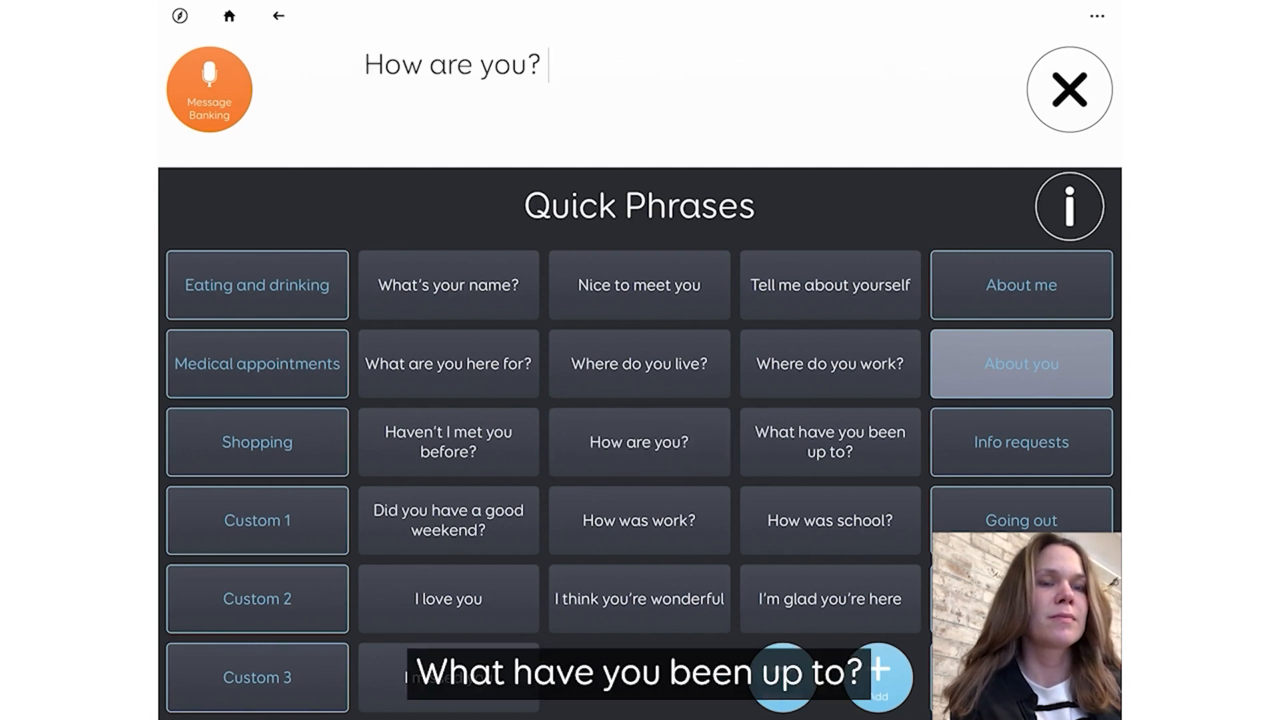
left_click(829, 442)
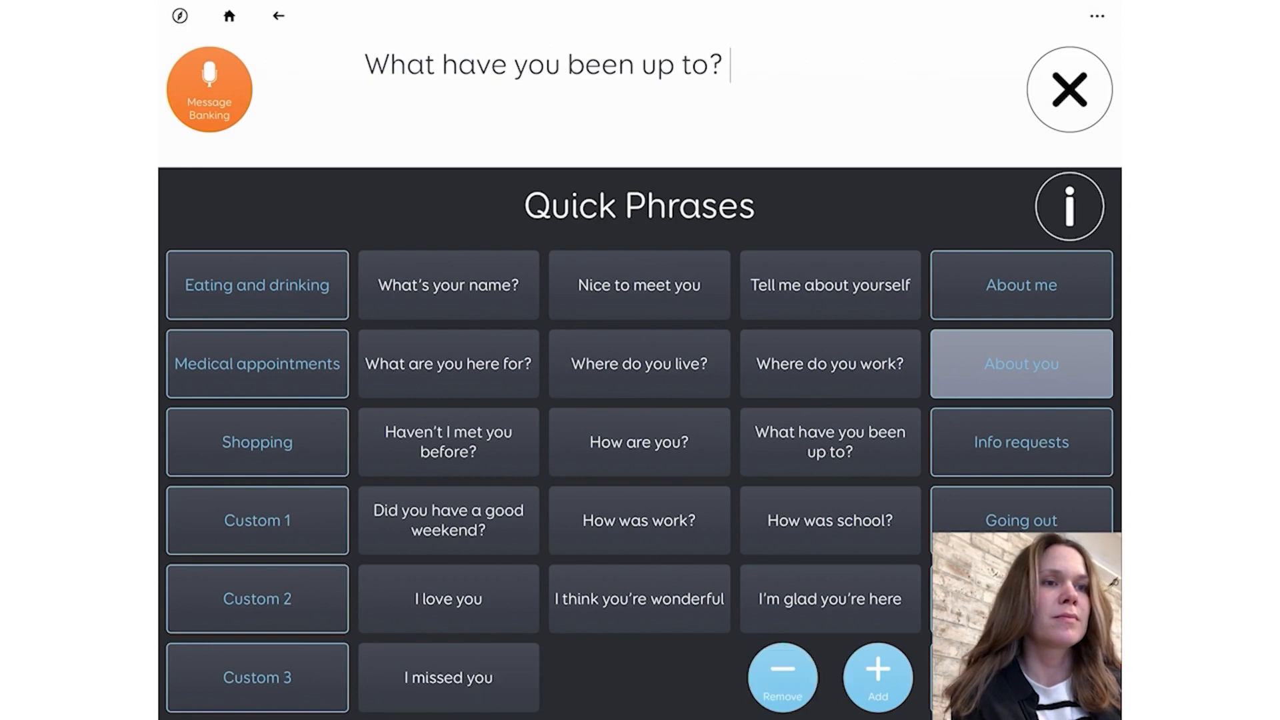
left_click(447, 520)
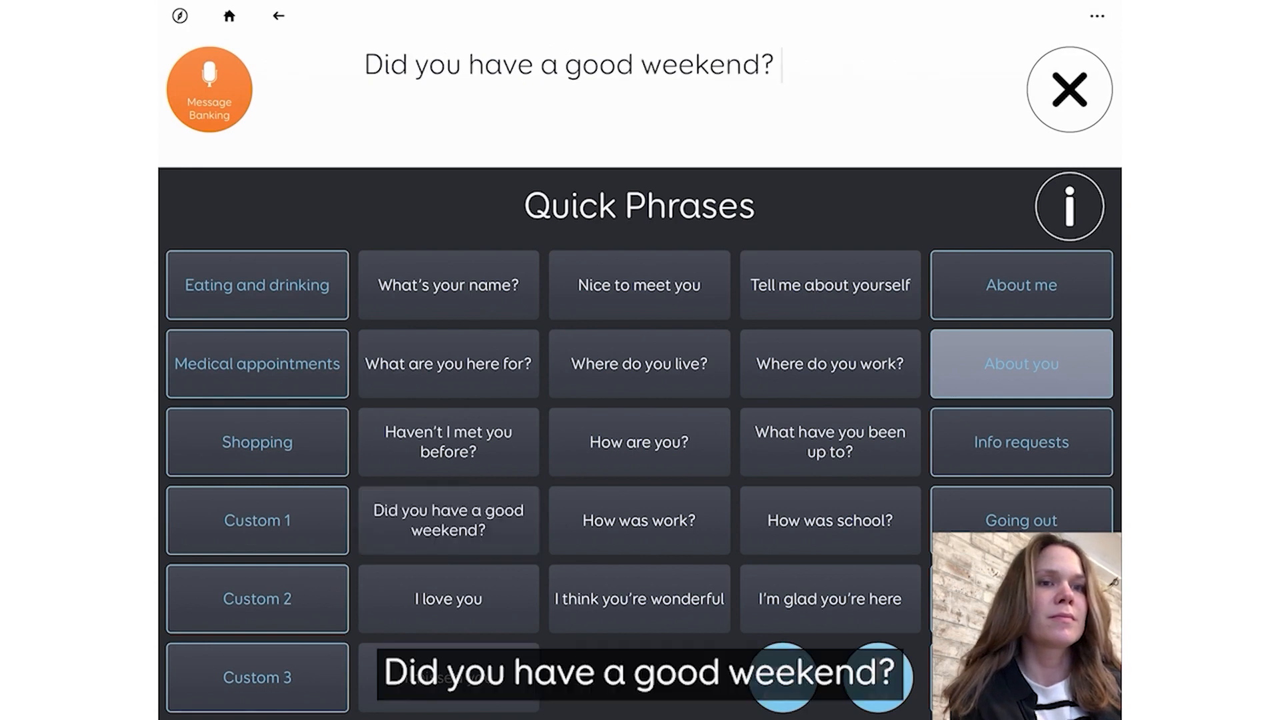
left_click(1019, 284)
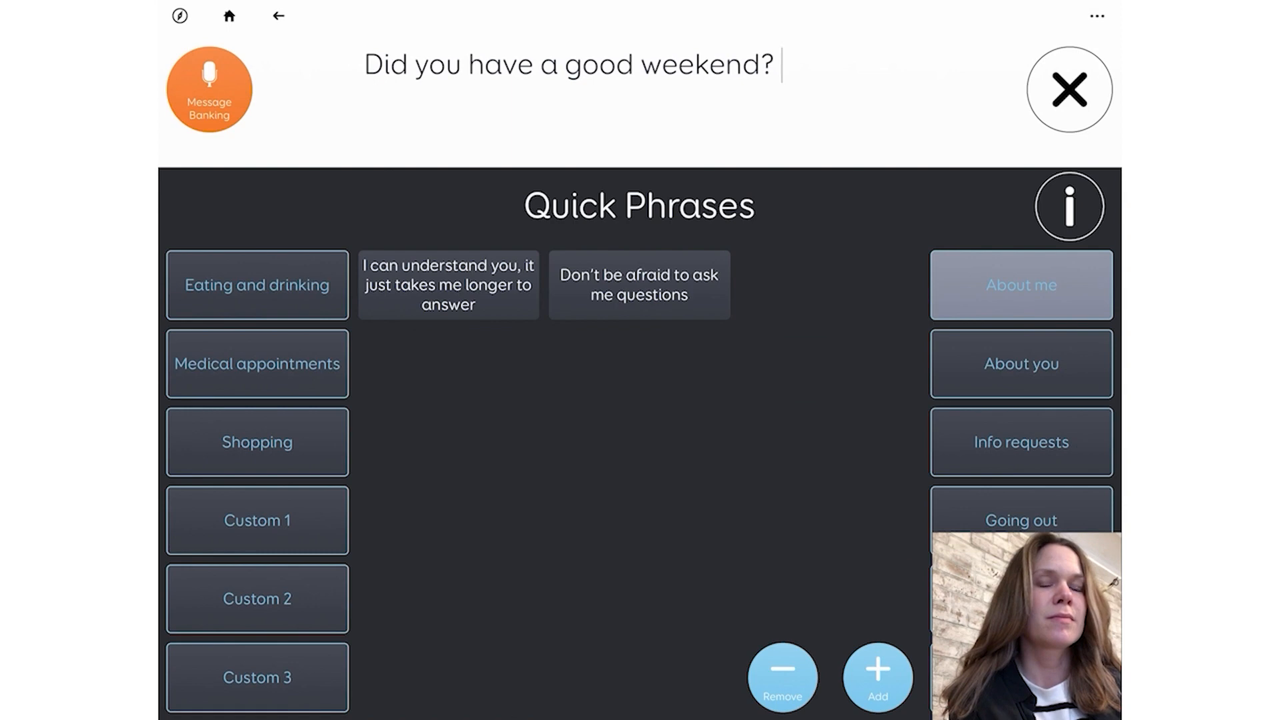
left_click(639, 284)
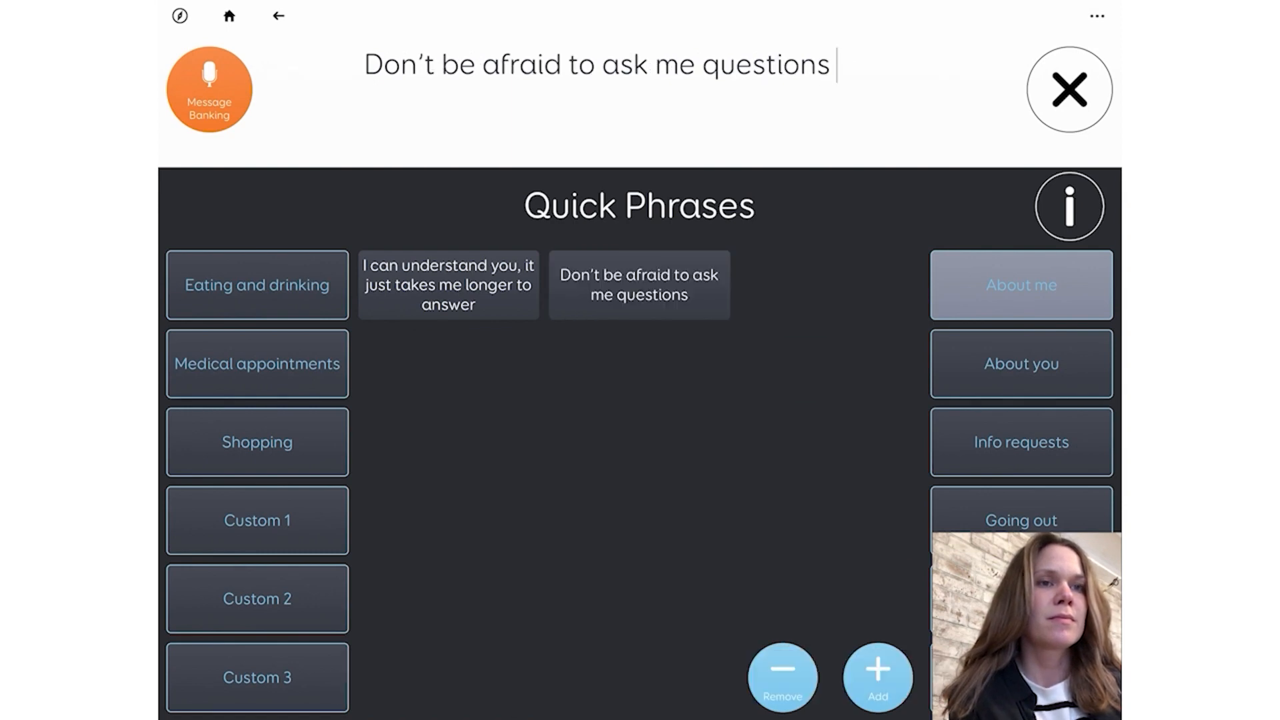
left_click(448, 283)
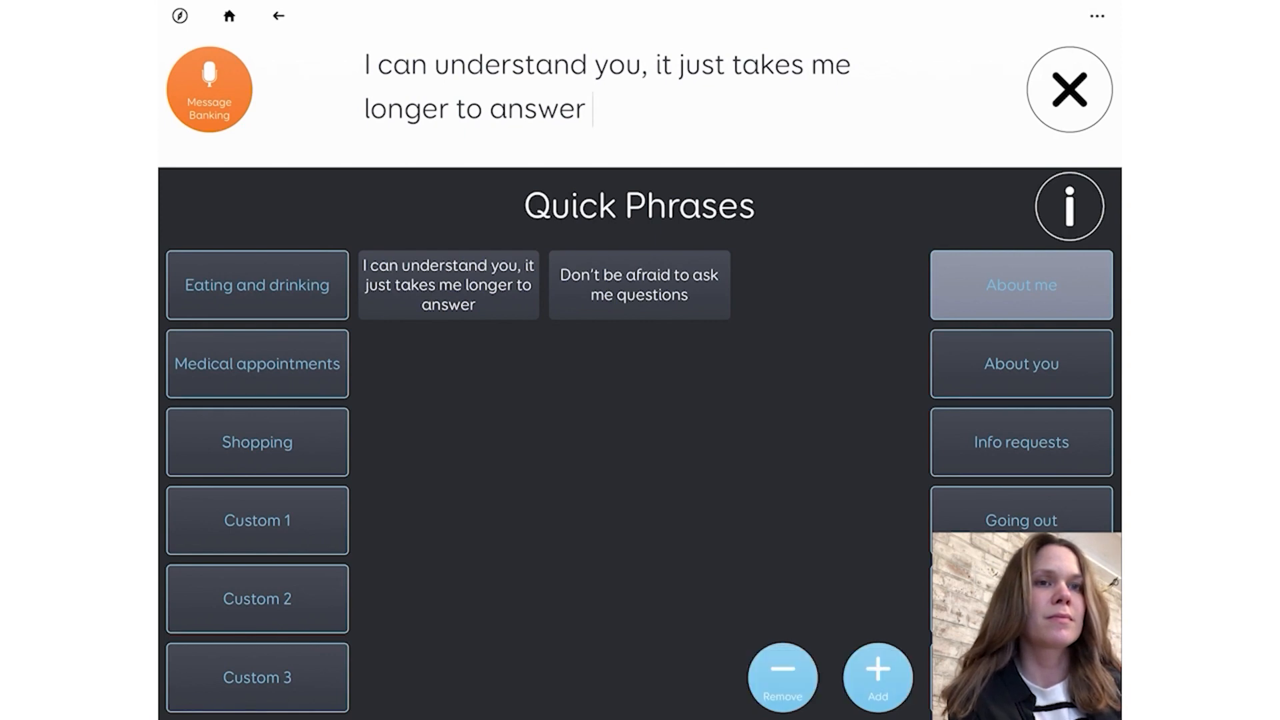
left_click(1068, 89)
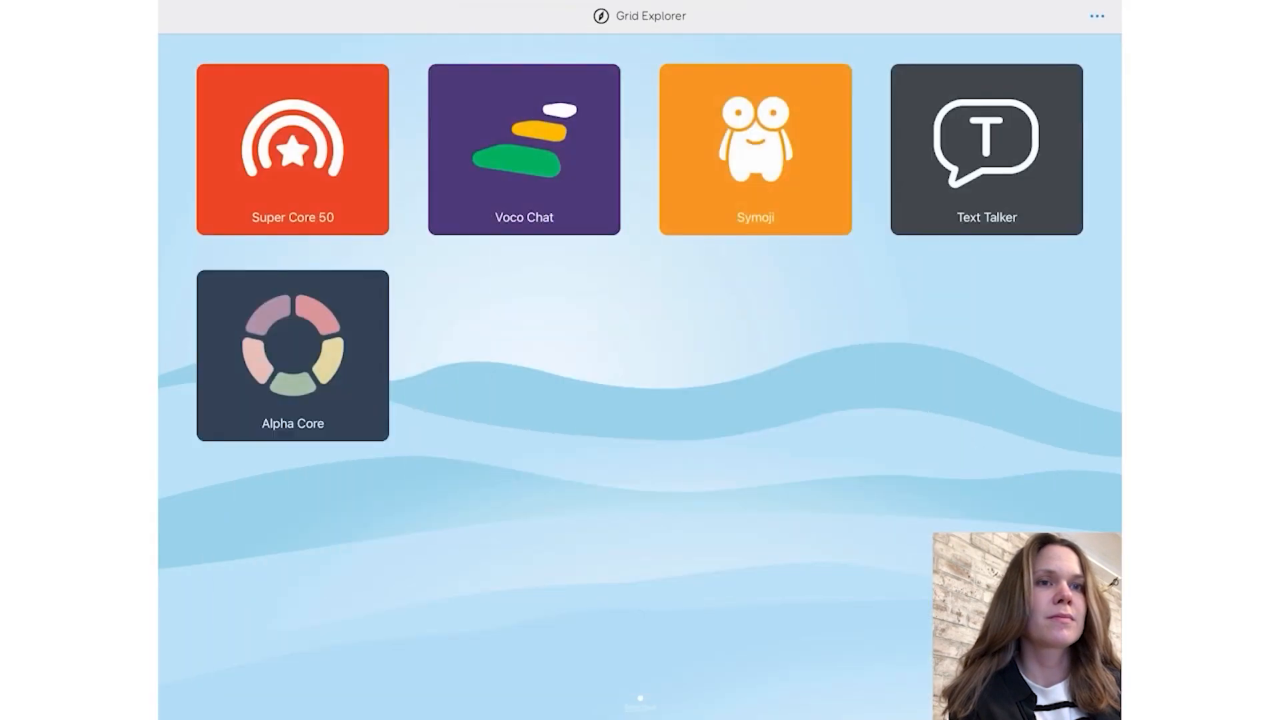